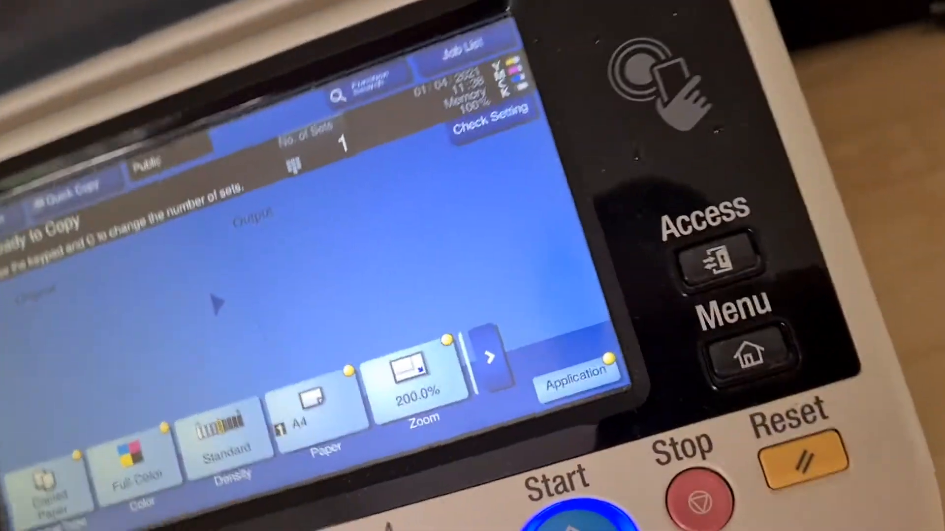
Set the zoom to X 300% and Y 200%, then lower X to 290%.
left_click(591, 499)
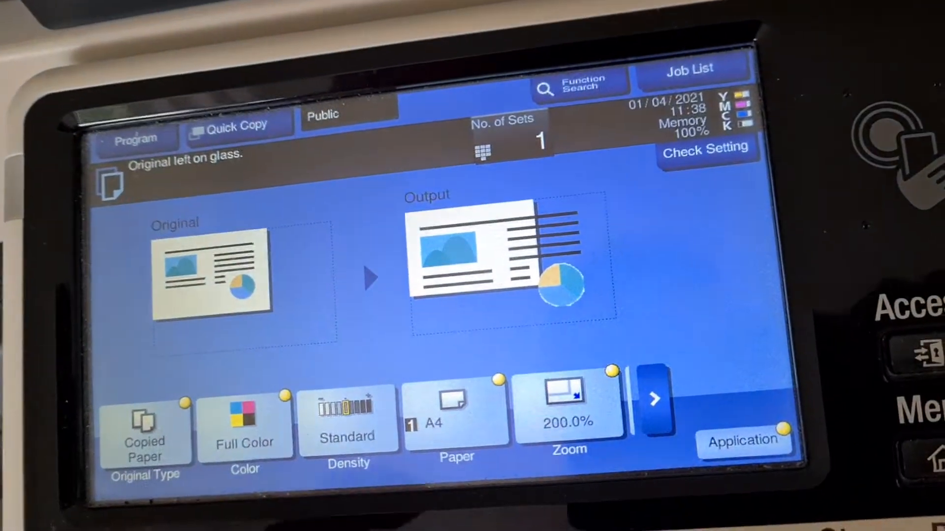
left_click(568, 409)
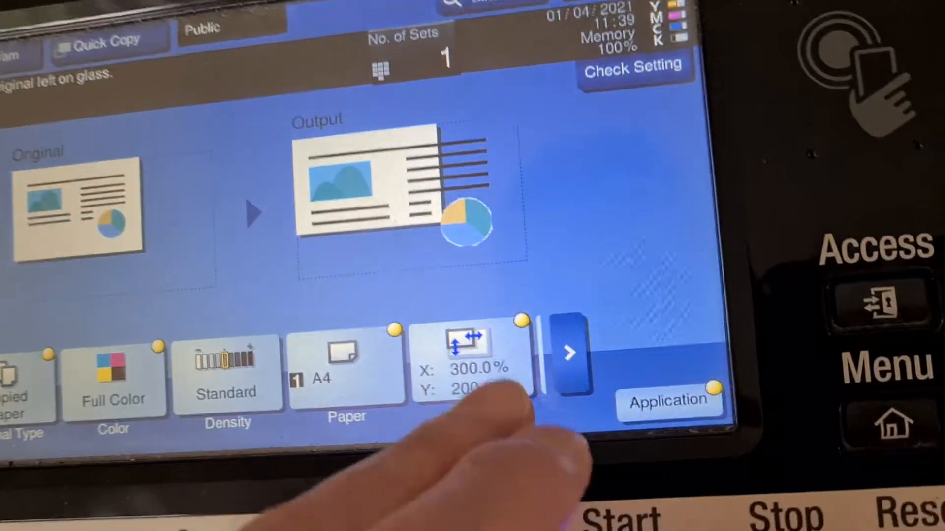
left_click(466, 362)
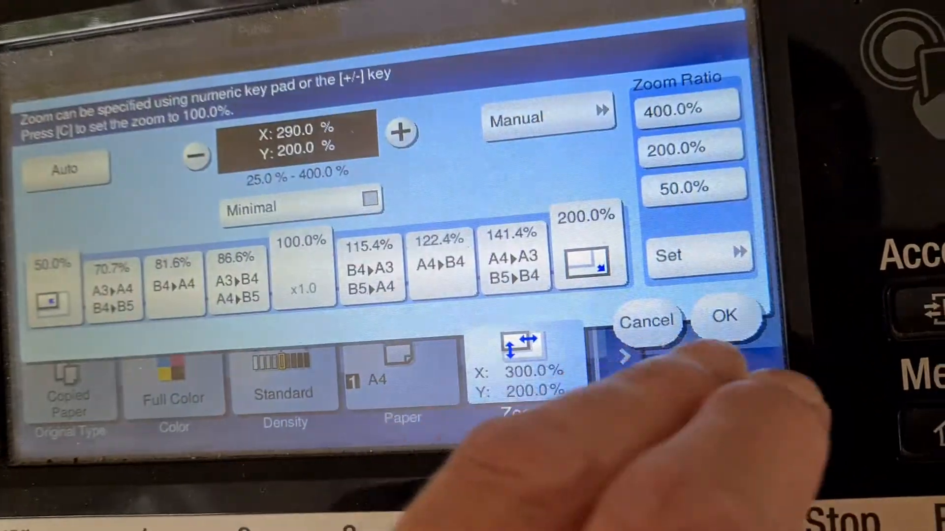
Confirm the X 290% by Y 200% zoom and show the Layout application functions.
left_click(724, 316)
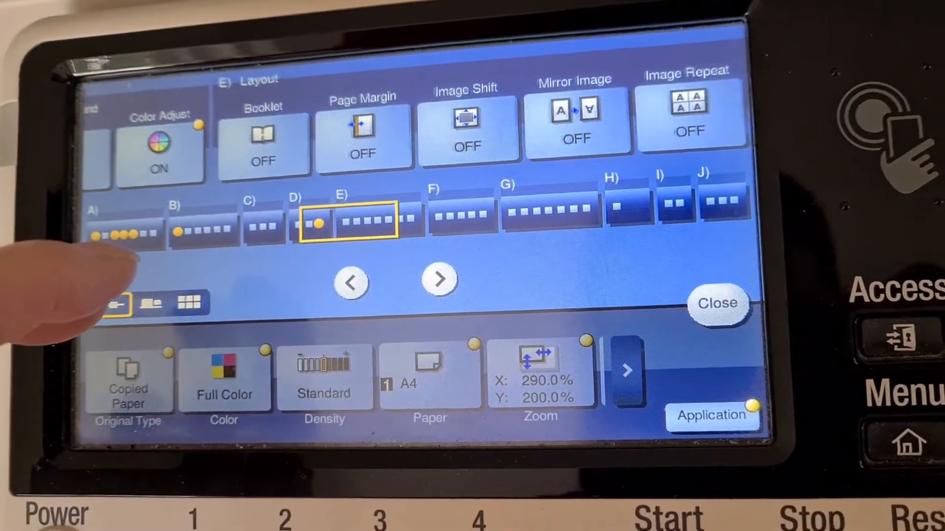
Leave the Application screen and start scanning and printing the two full-colour A4 copies.
left_click(575, 124)
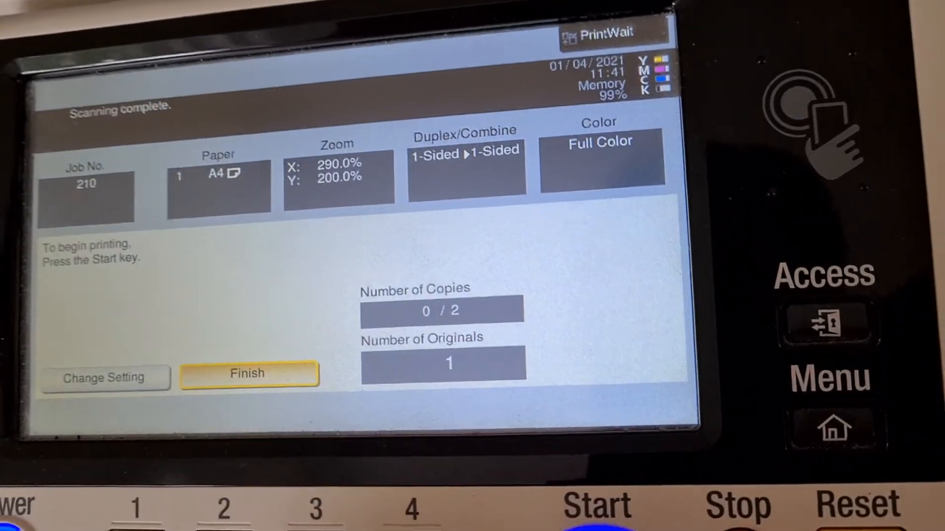
left_click(592, 505)
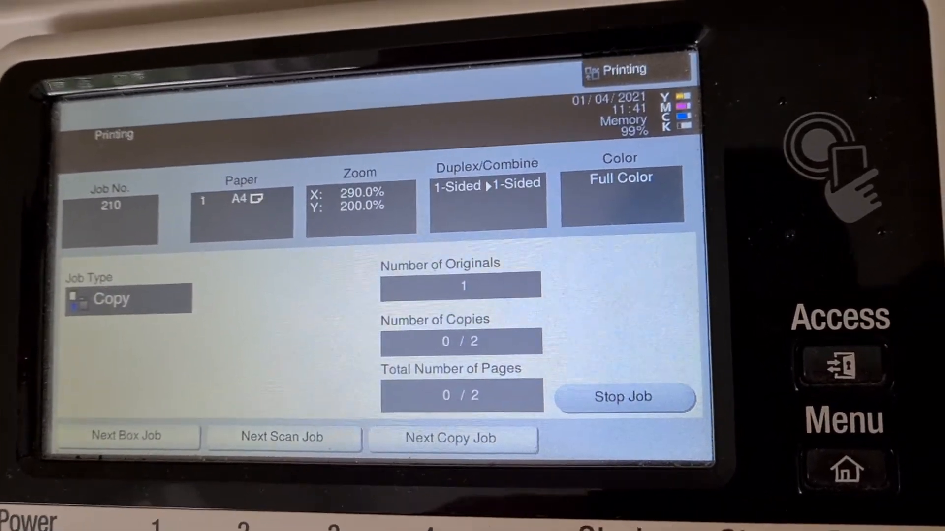